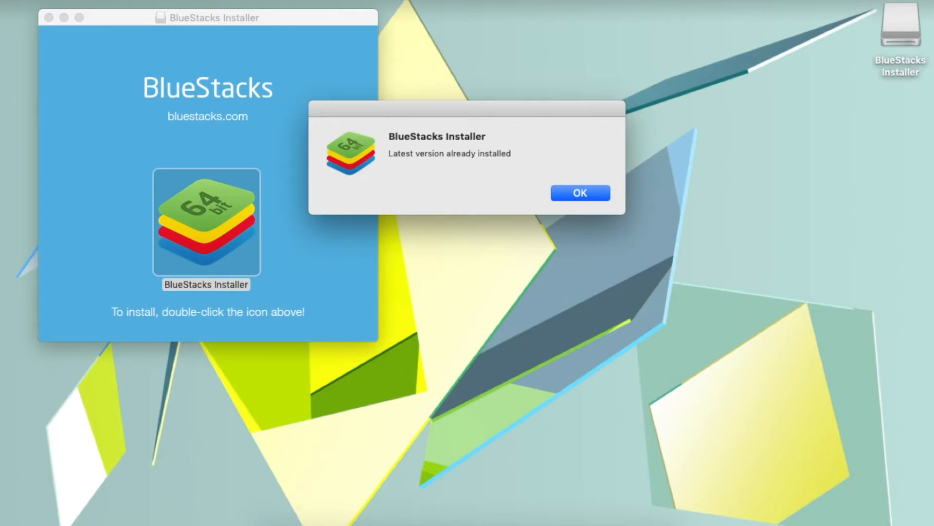
mouse_move(549, 173)
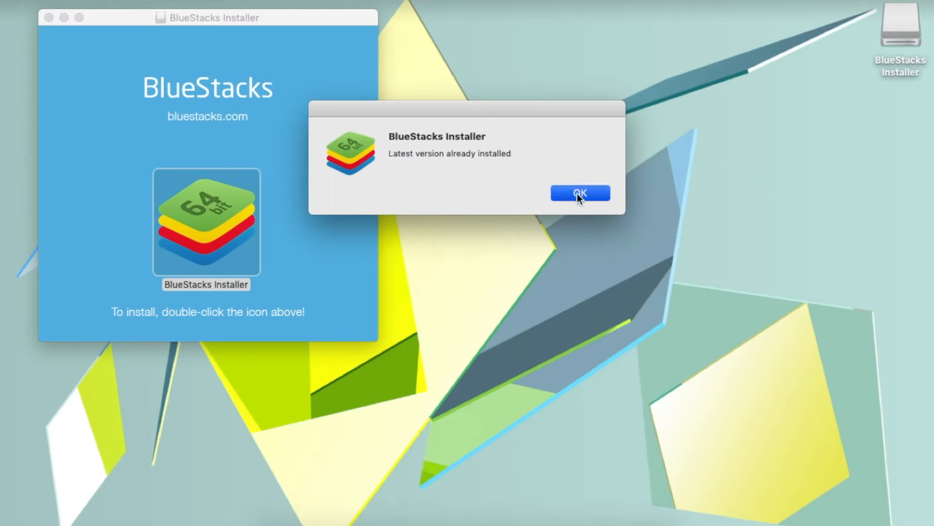
Dismiss the 'latest version already installed' alert and search Finder for bluestacks.
left_click(579, 193)
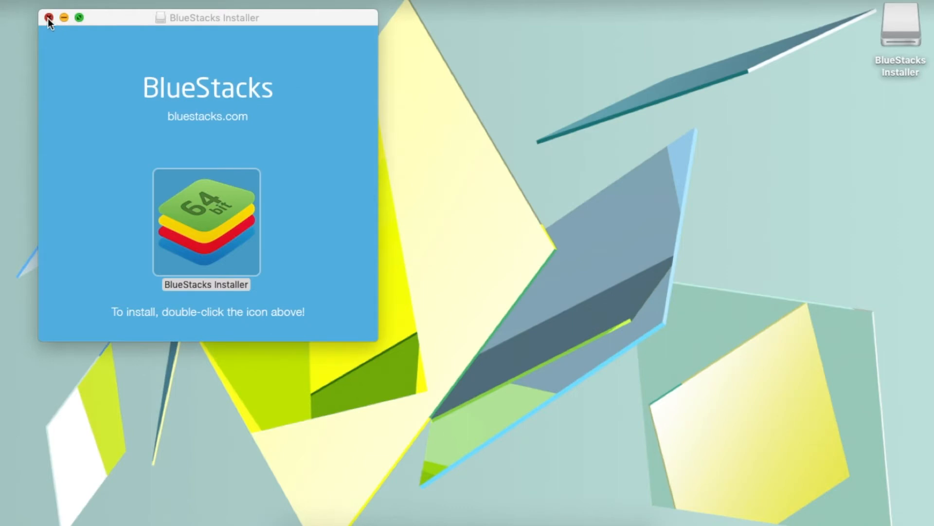
type("bluestacks")
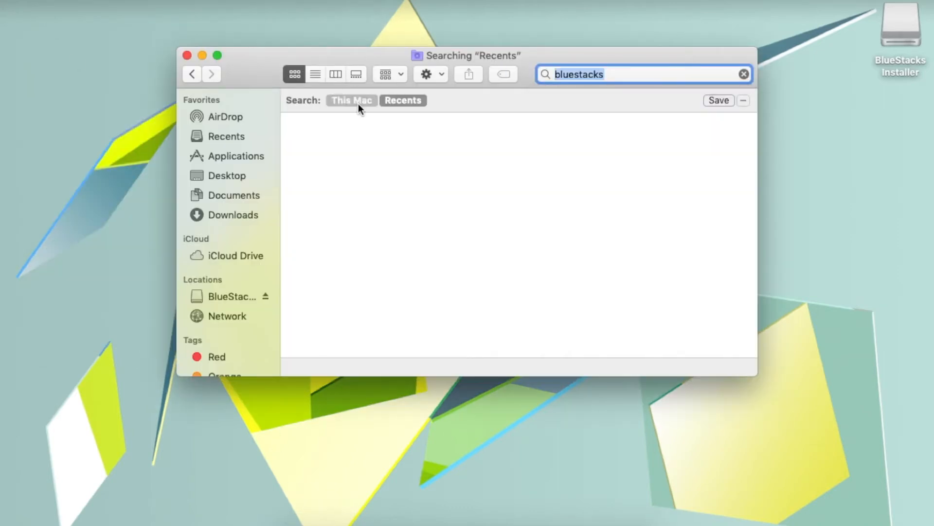
Search This Mac, run the BlueStacks uninstaller to completion, and close the results window.
left_click(351, 101)
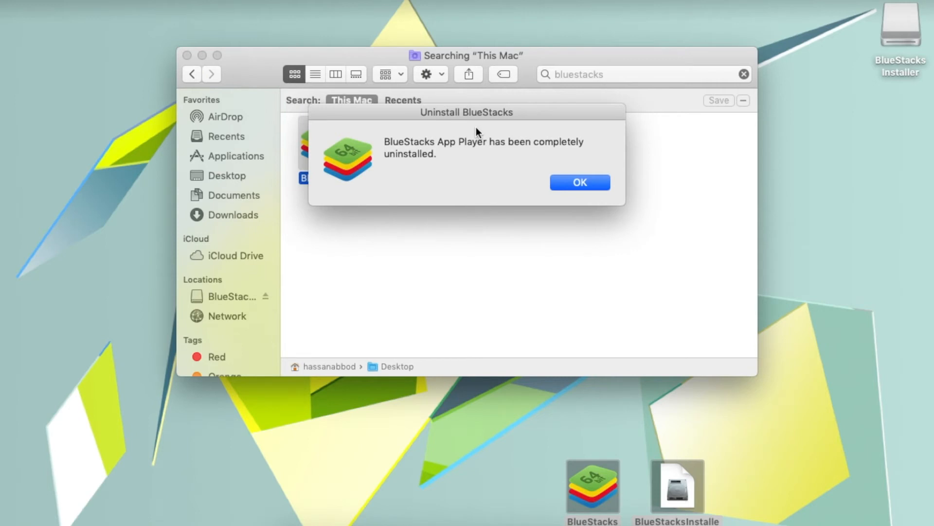
left_click(578, 182)
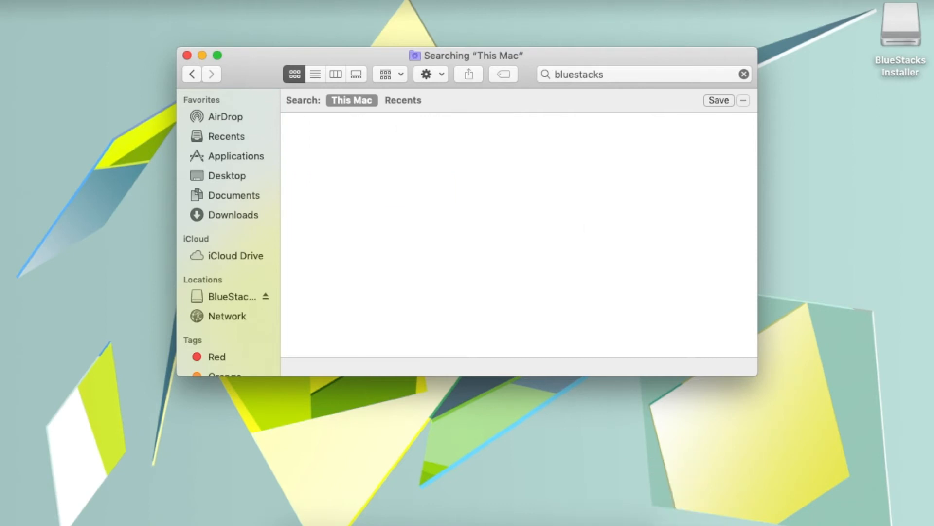
mouse_move(147, 6)
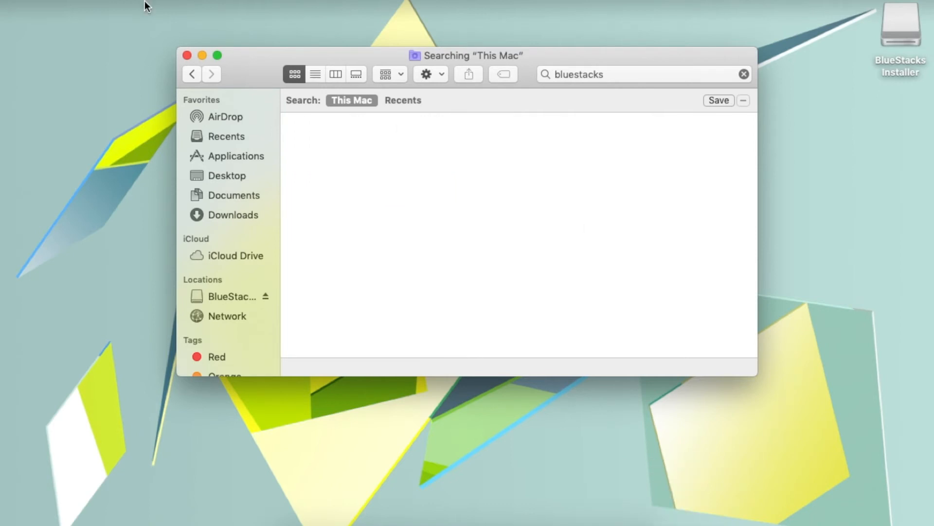
left_click(187, 55)
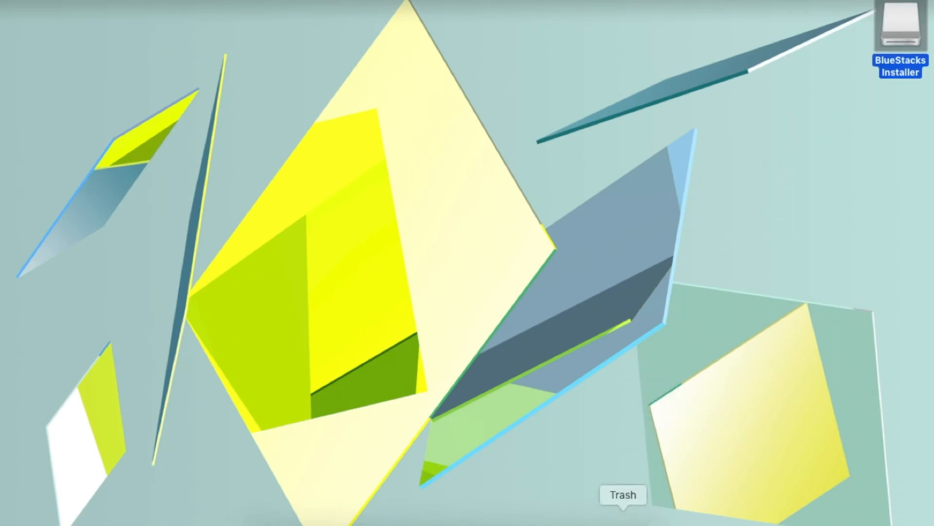
Empty the Trash from the Dock and confirm permanent erasure.
right_click(623, 512)
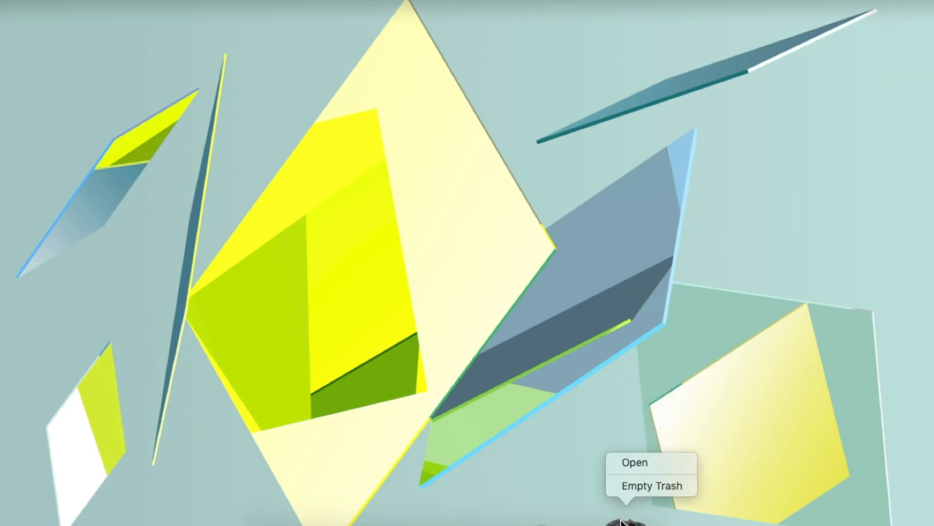
left_click(651, 485)
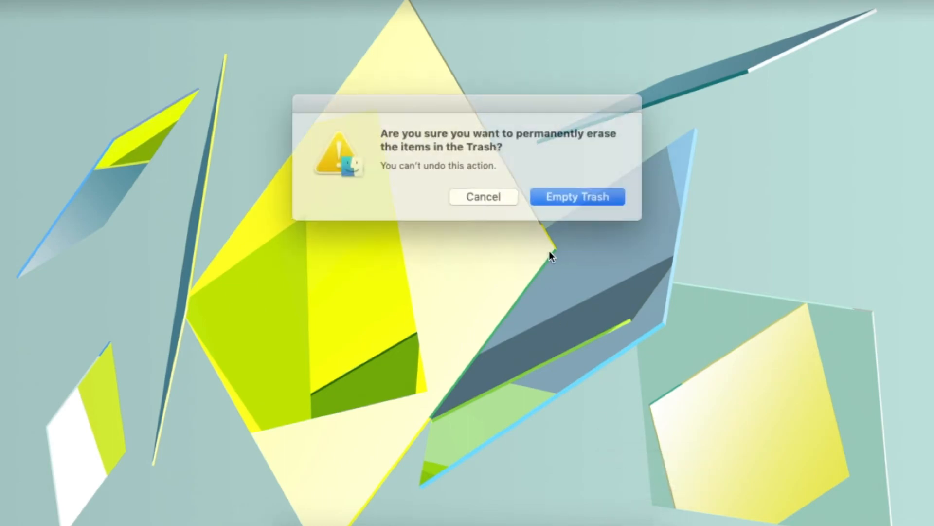
left_click(576, 196)
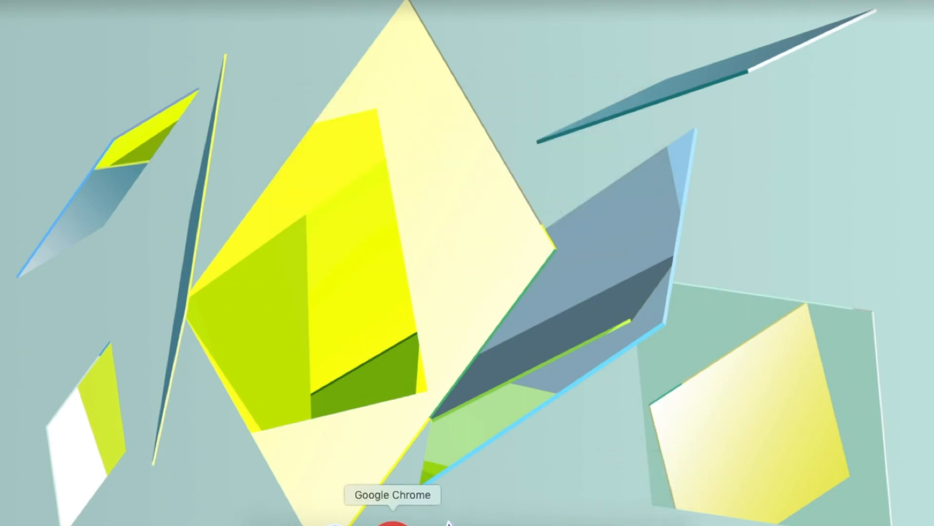
Launch Chrome and start the Mac installer download from bluestacks.com/download.html.
left_click(393, 523)
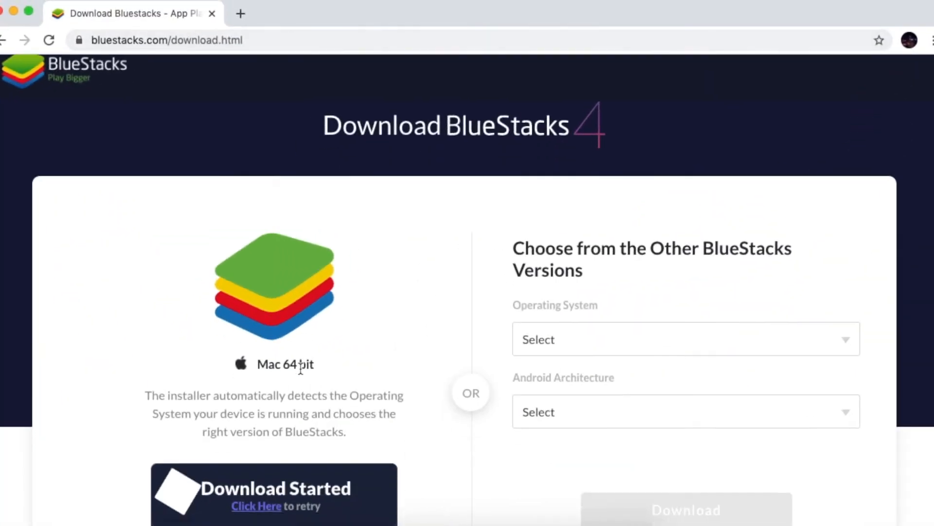
scroll("down", 3)
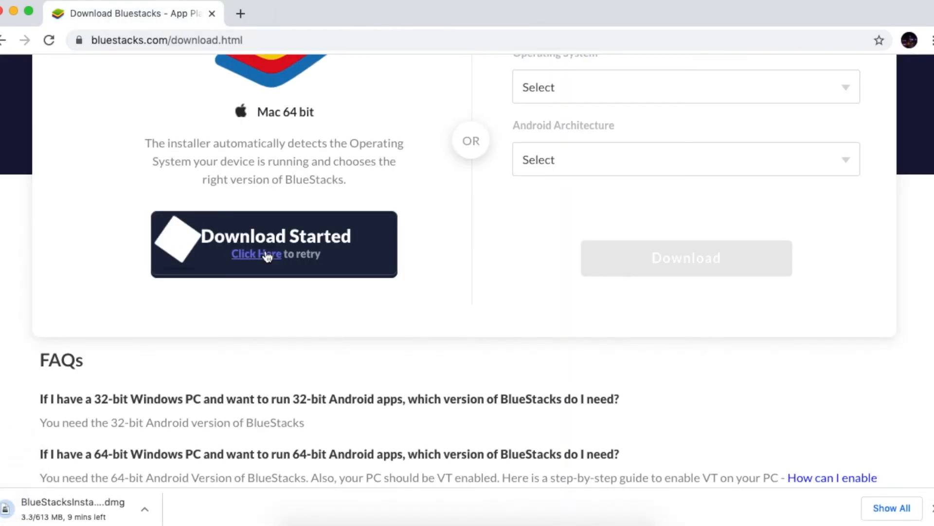